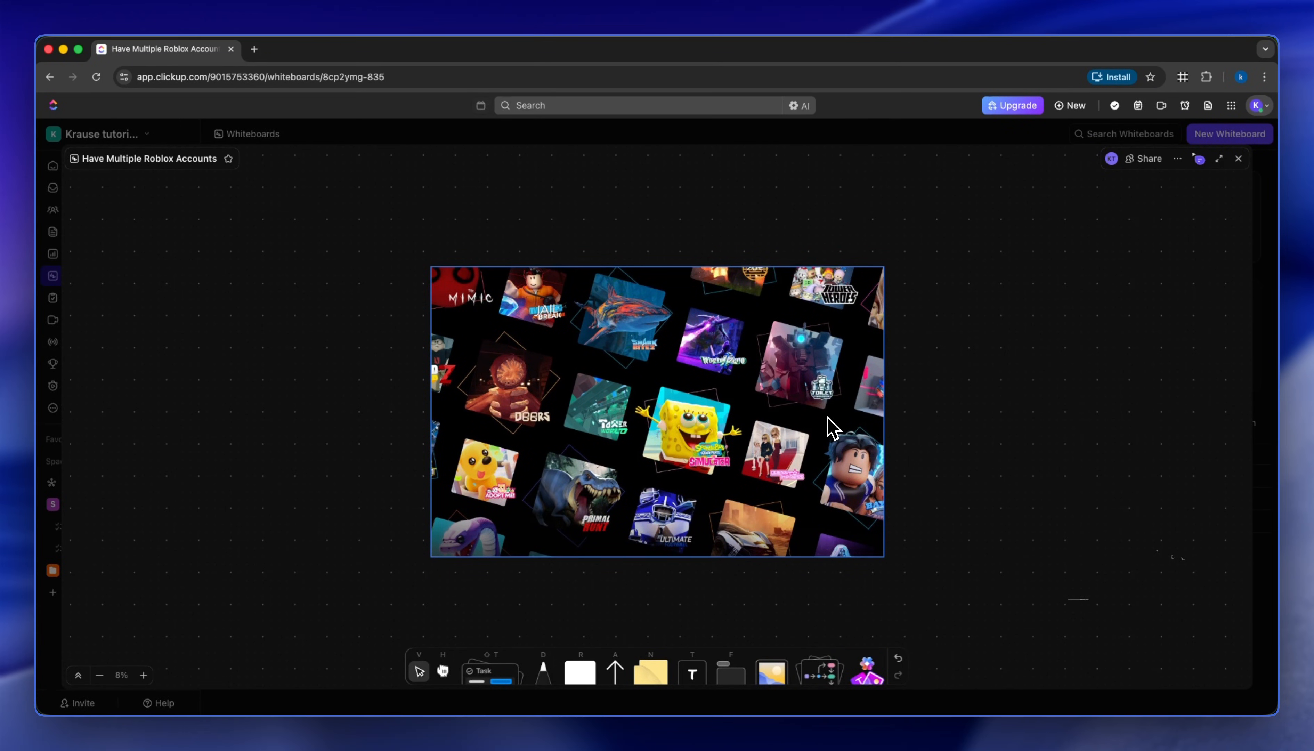
Step: Nudge the Roblox game collage image slightly up and to the left on the board
left_click_drag(829, 426, 817, 457)
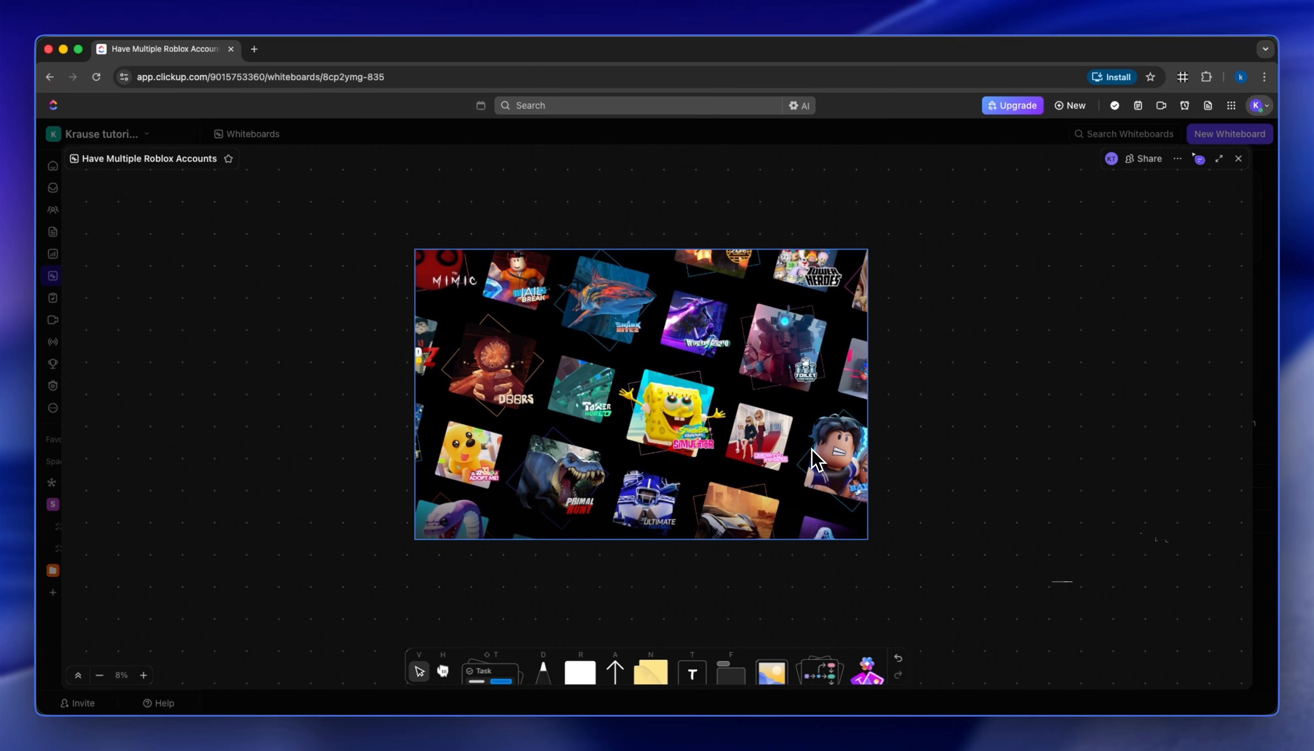
mouse_move(829, 394)
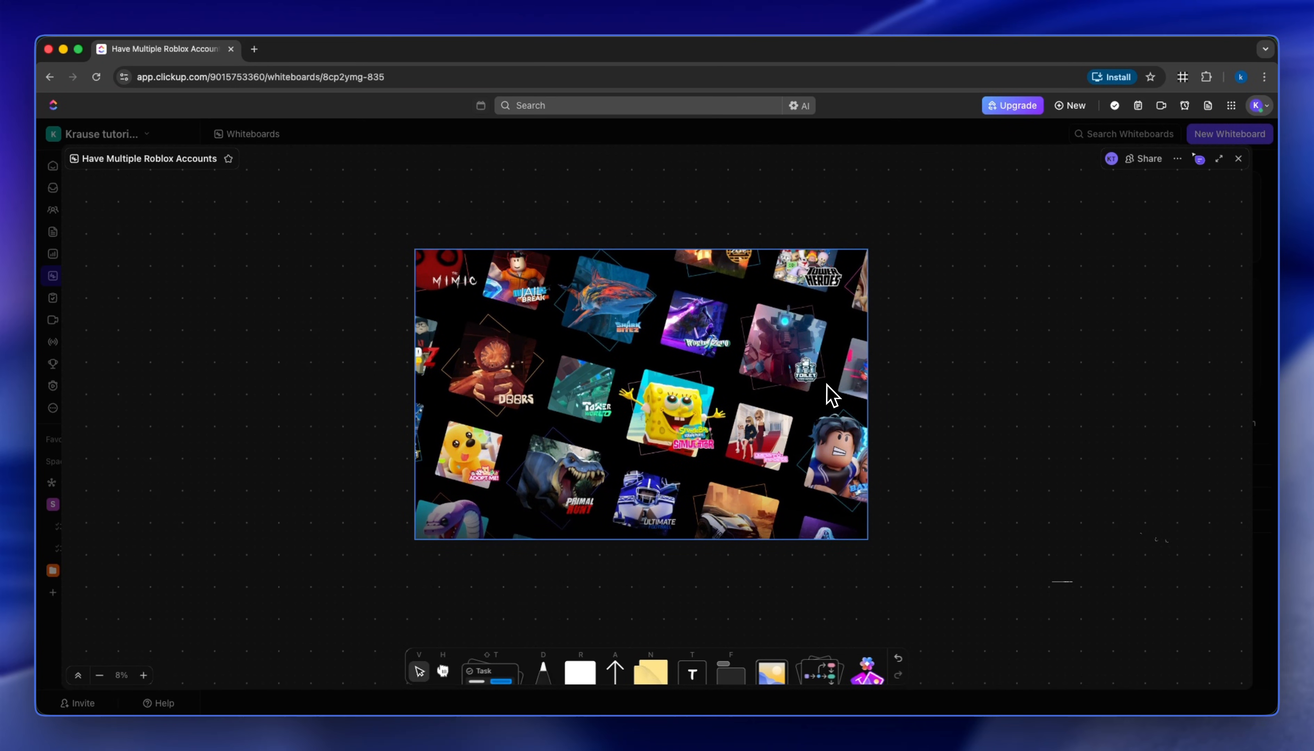
mouse_move(812, 413)
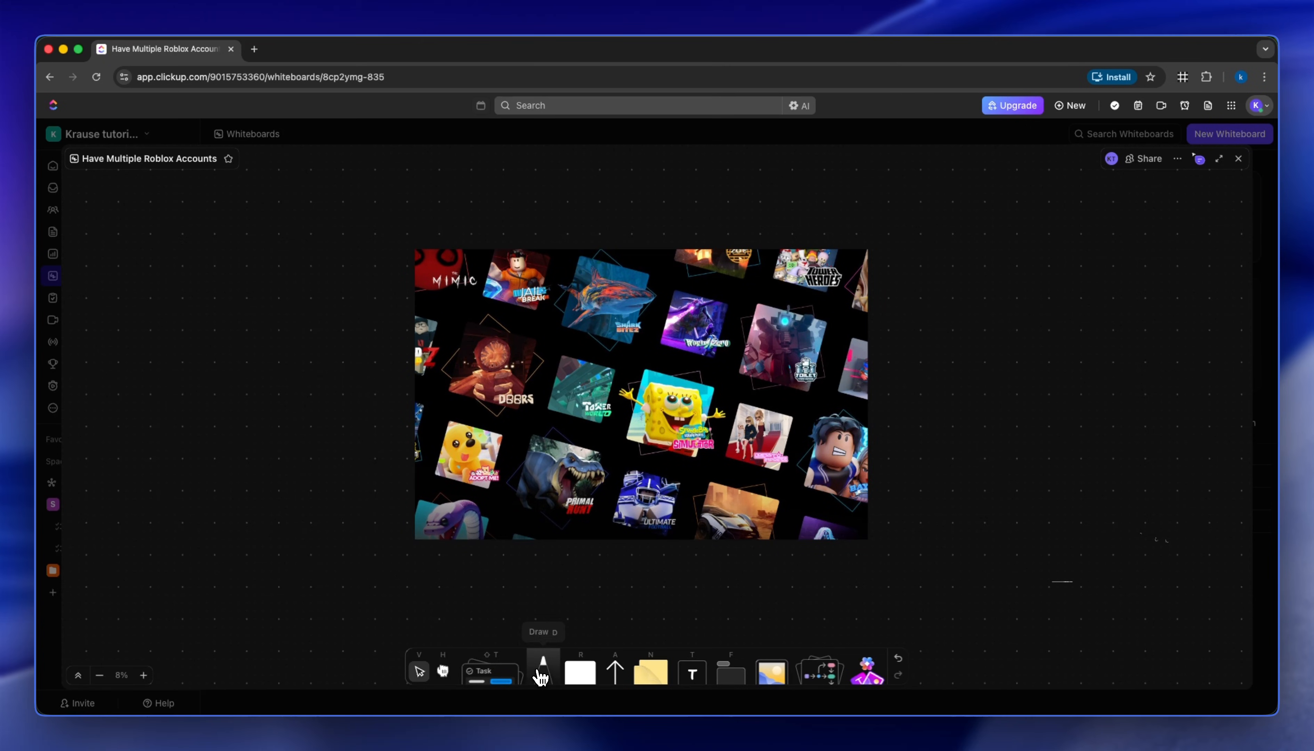
Step: Activate the freehand Draw pen, keeping the white colour, to annotate over the collage
left_click(542, 670)
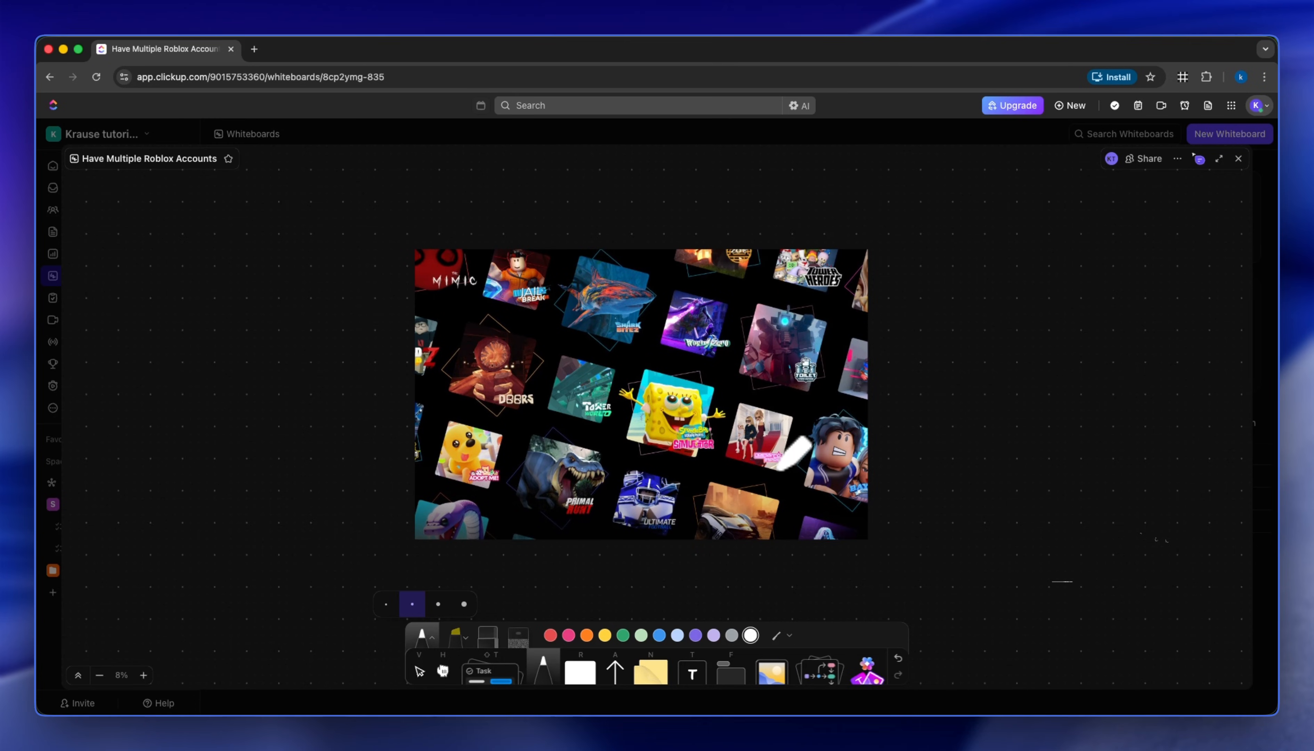
mouse_move(901, 385)
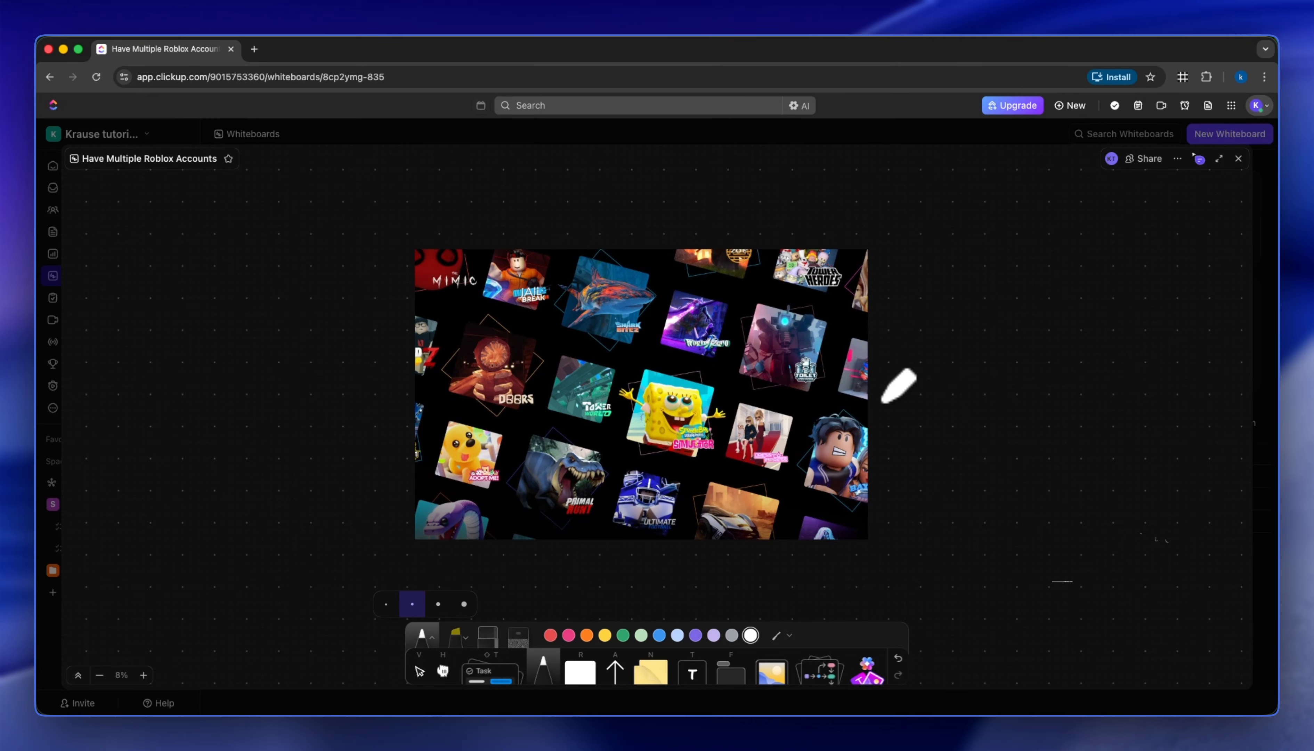
mouse_move(947, 385)
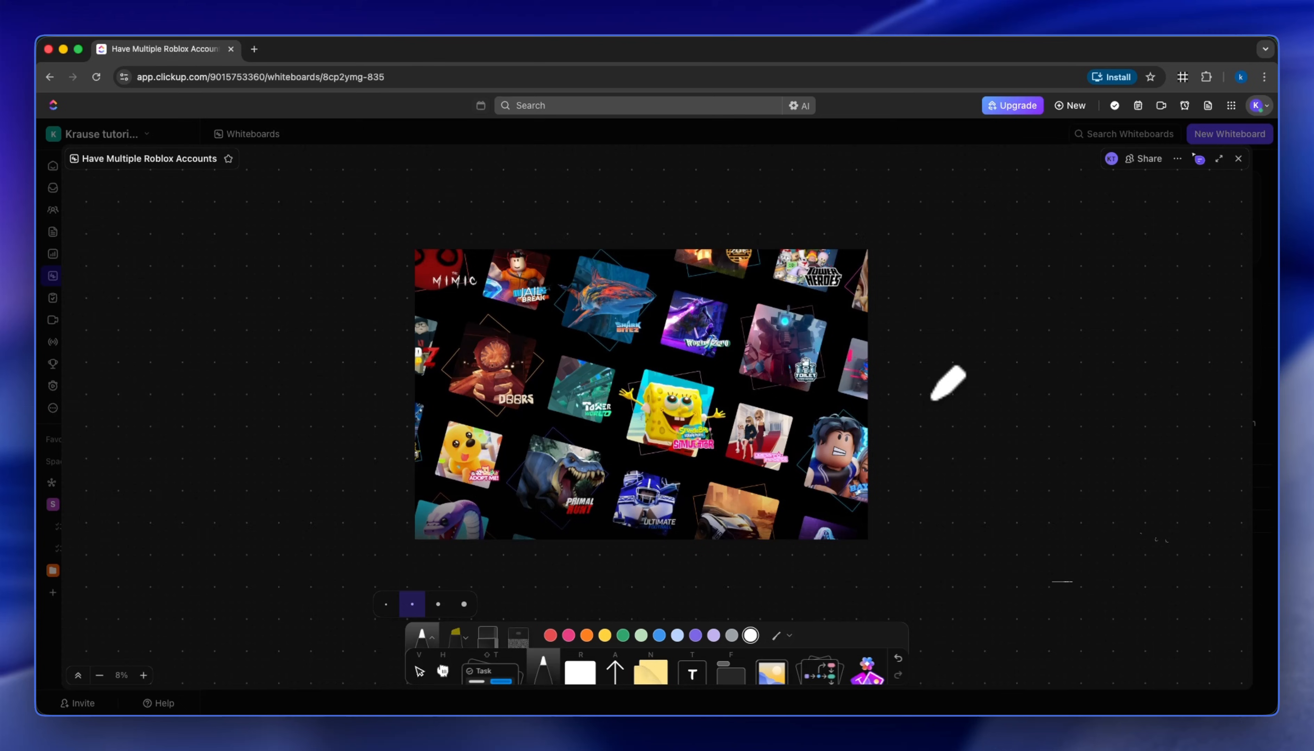
mouse_move(954, 385)
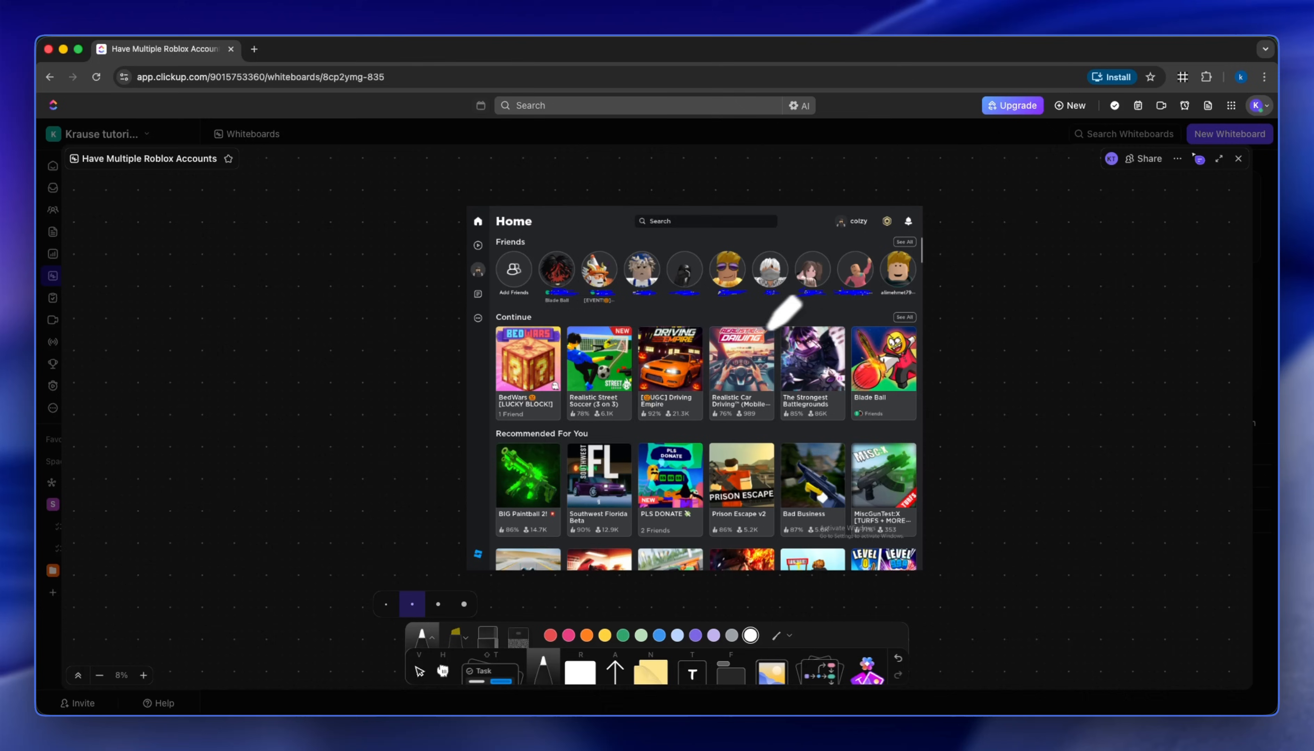
mouse_move(729, 269)
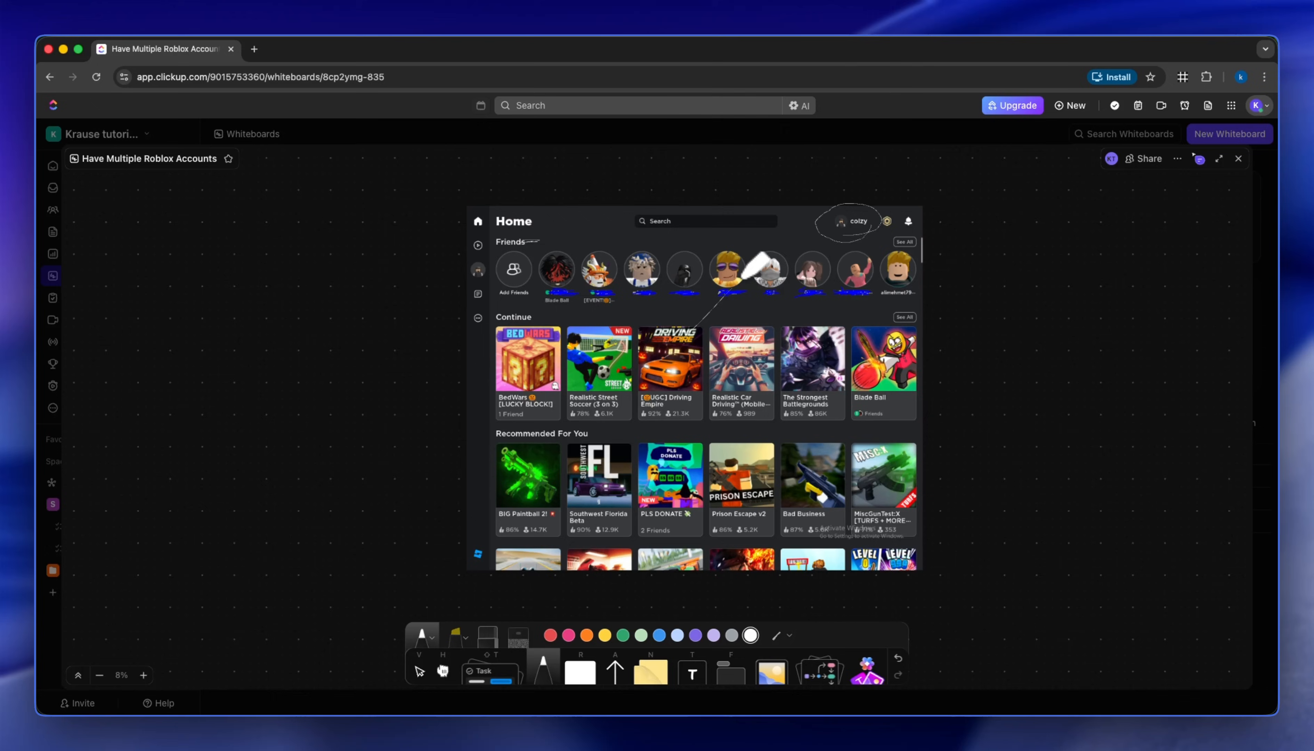
mouse_move(738, 323)
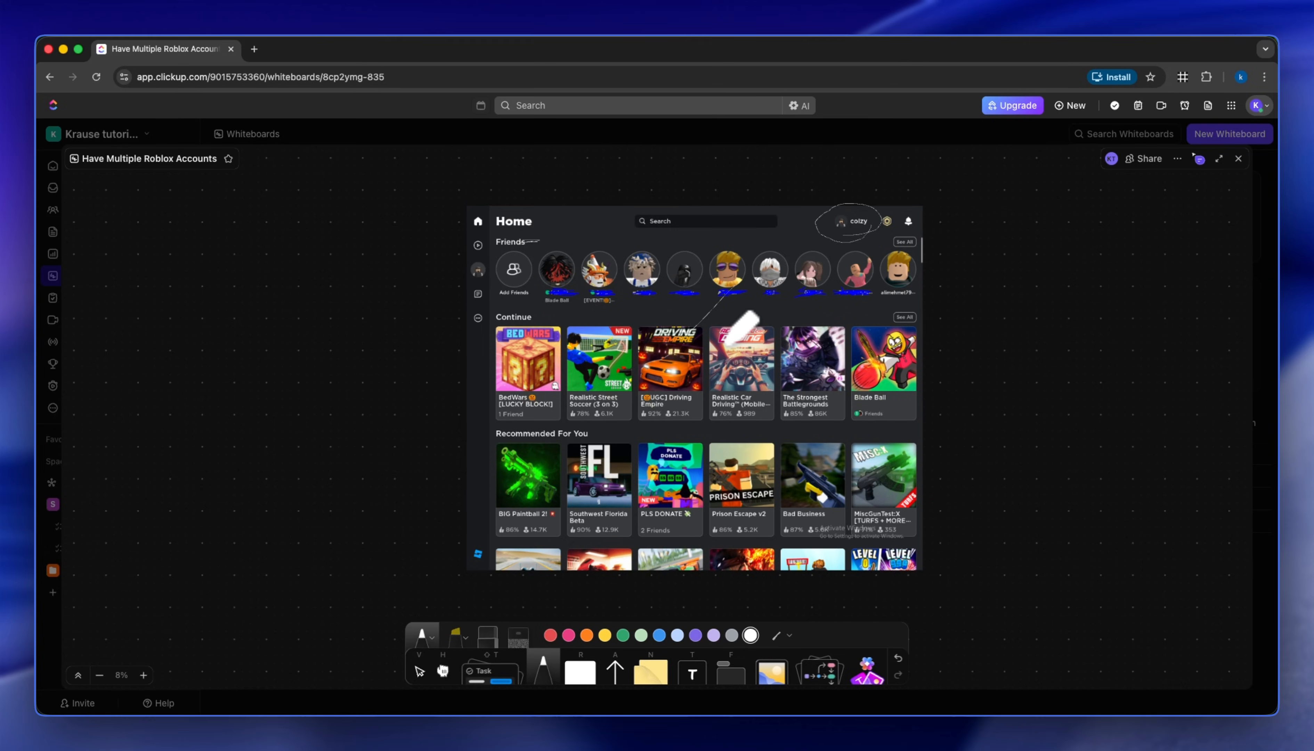
Step: Pan the board down toward the Roblox Home and Bloxstrap screenshots
scroll("down", 3)
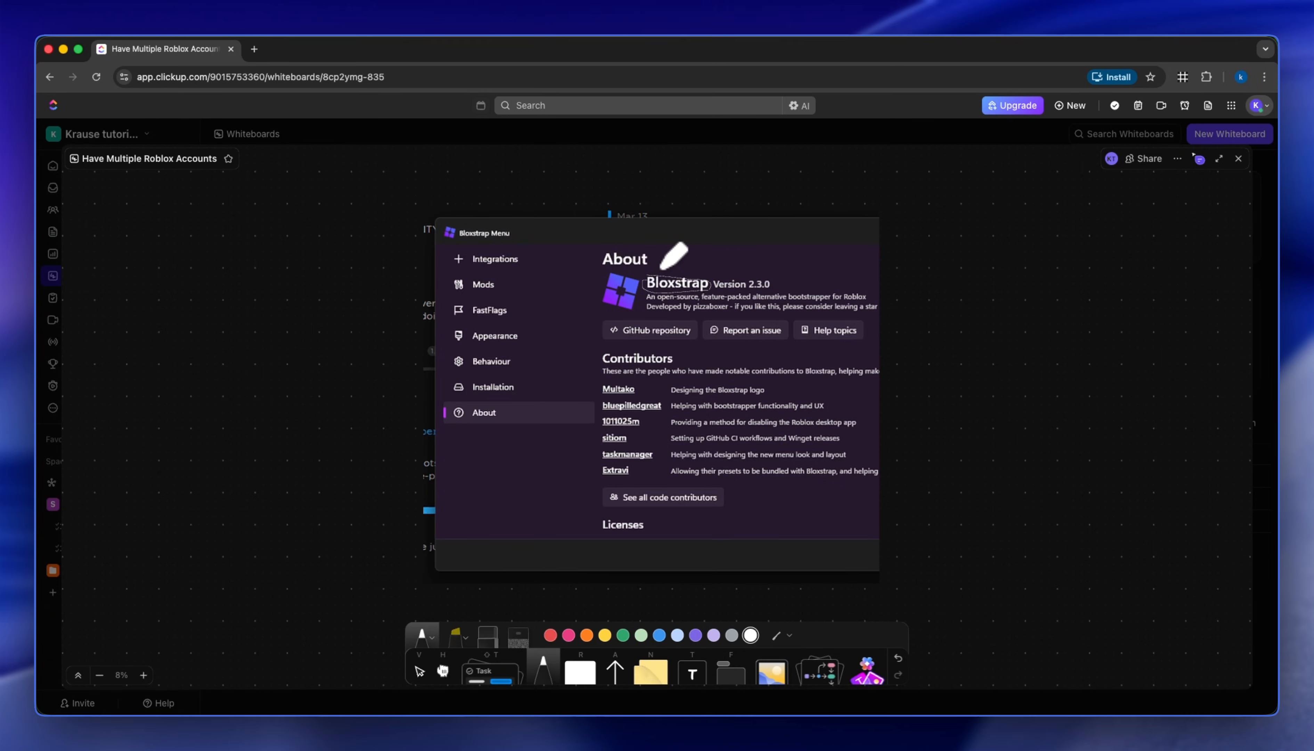
mouse_move(717, 247)
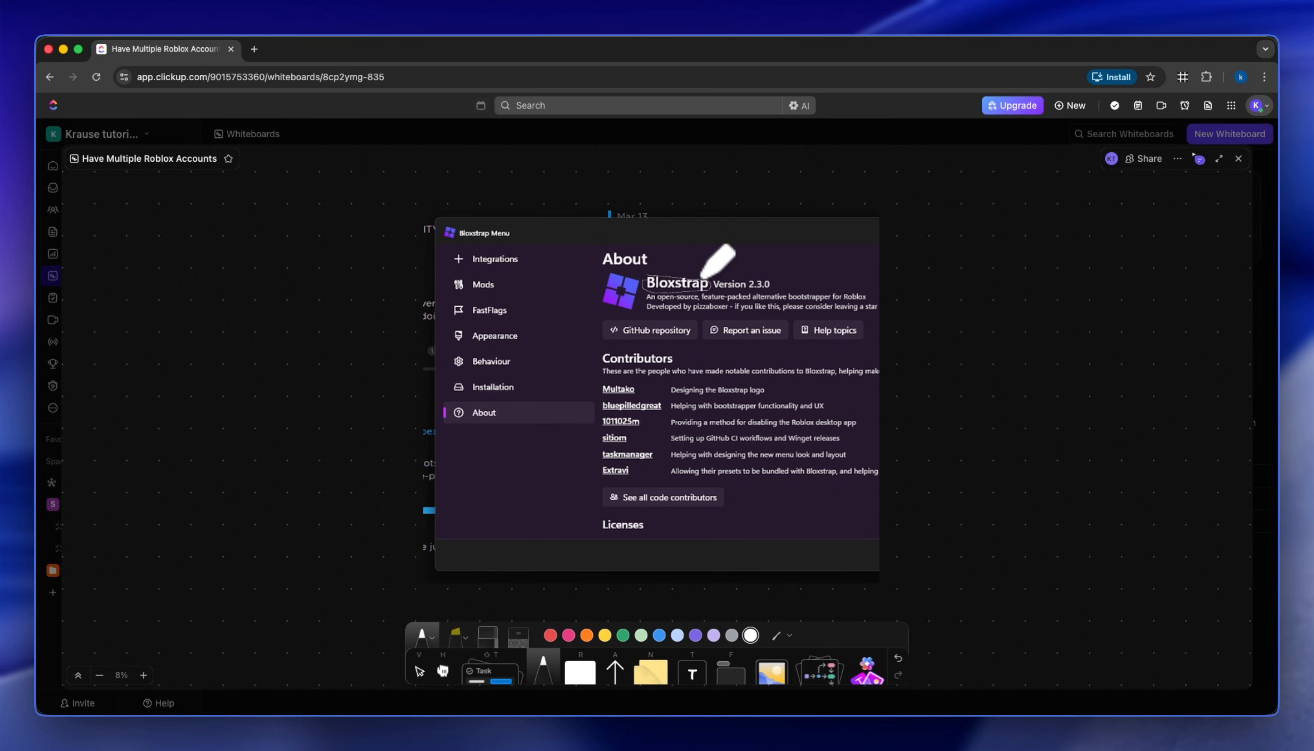
mouse_move(700, 256)
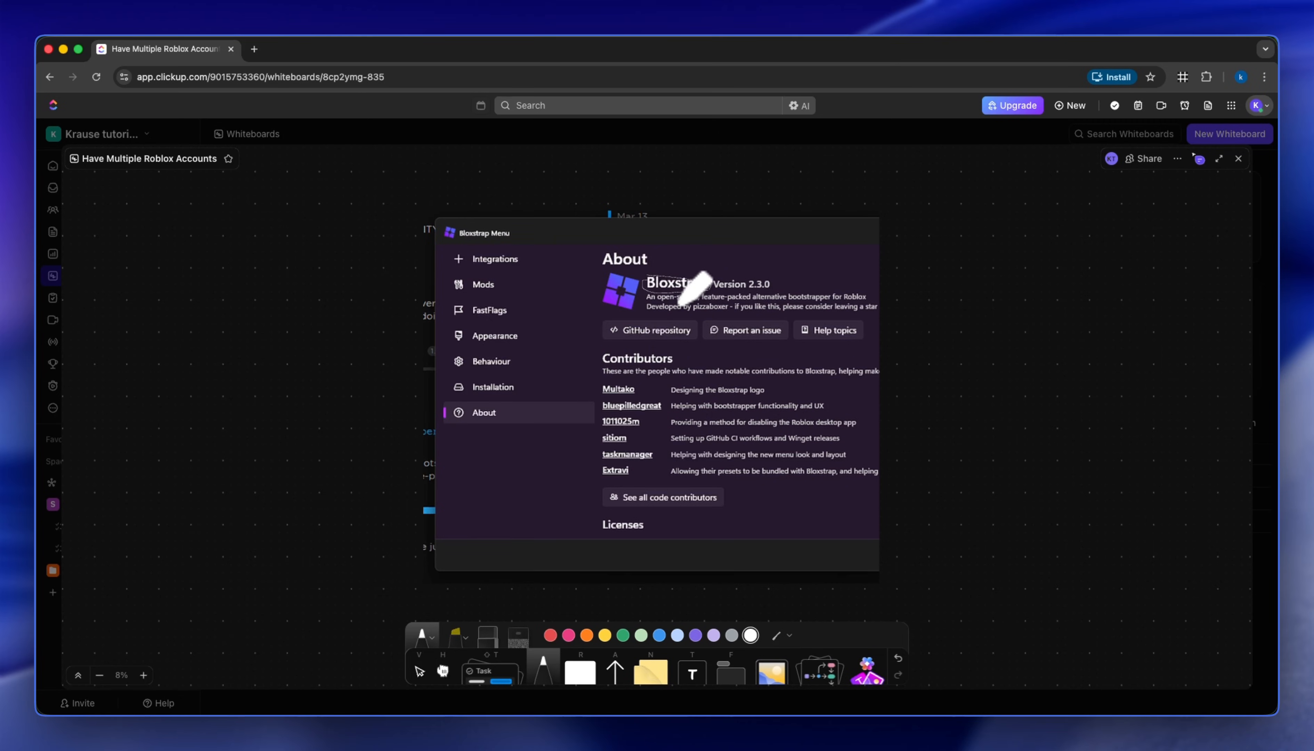
mouse_move(725, 351)
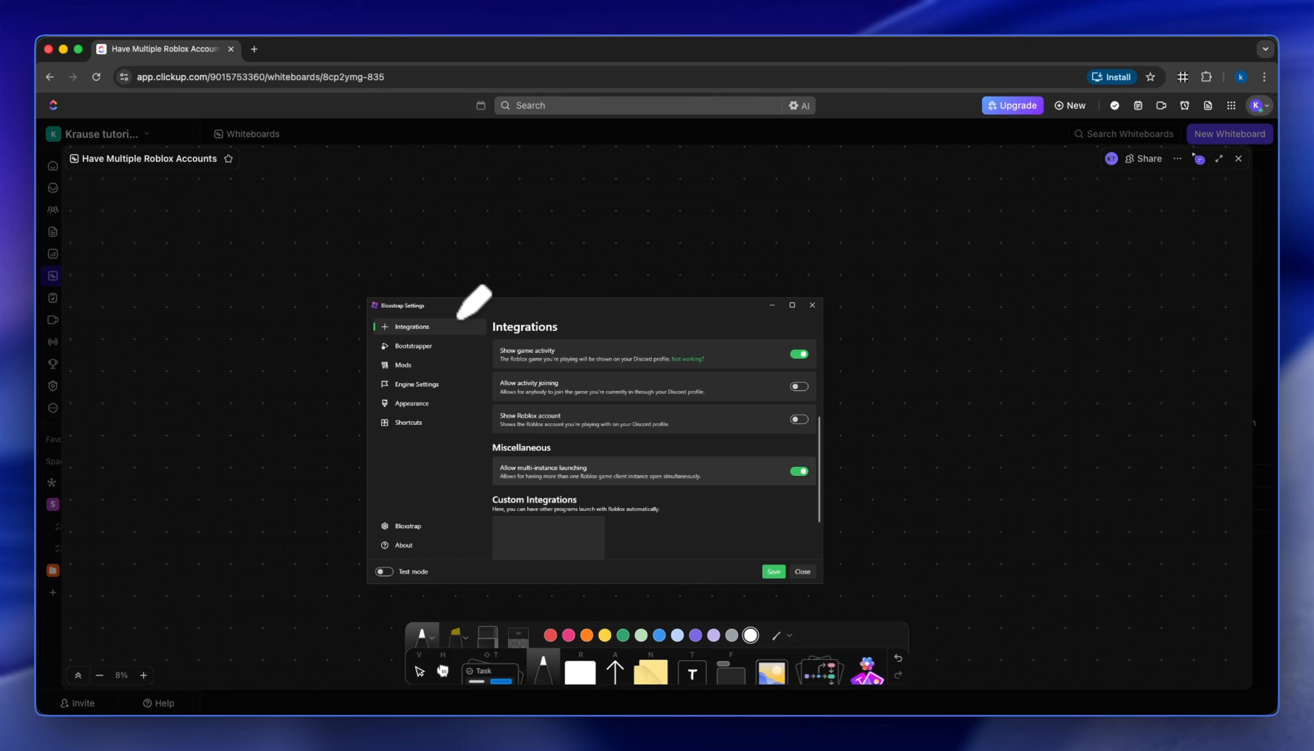
mouse_move(615, 381)
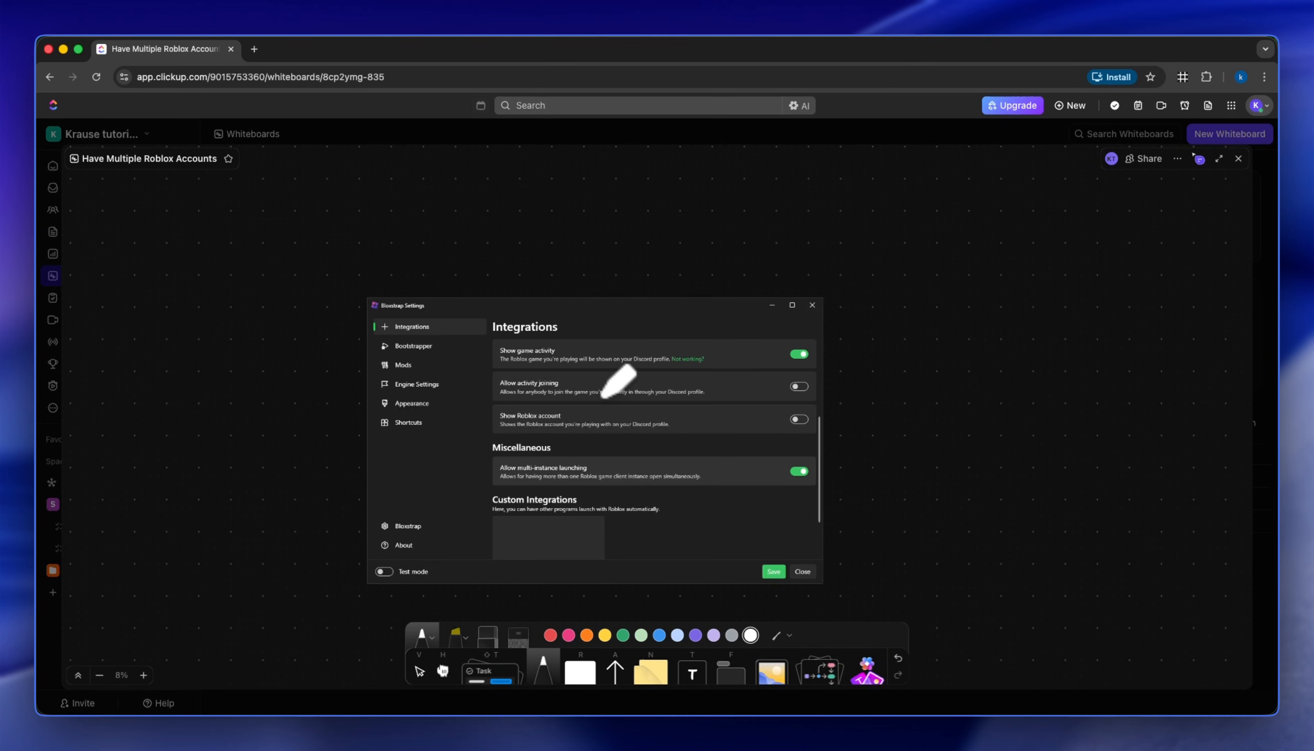
mouse_move(574, 432)
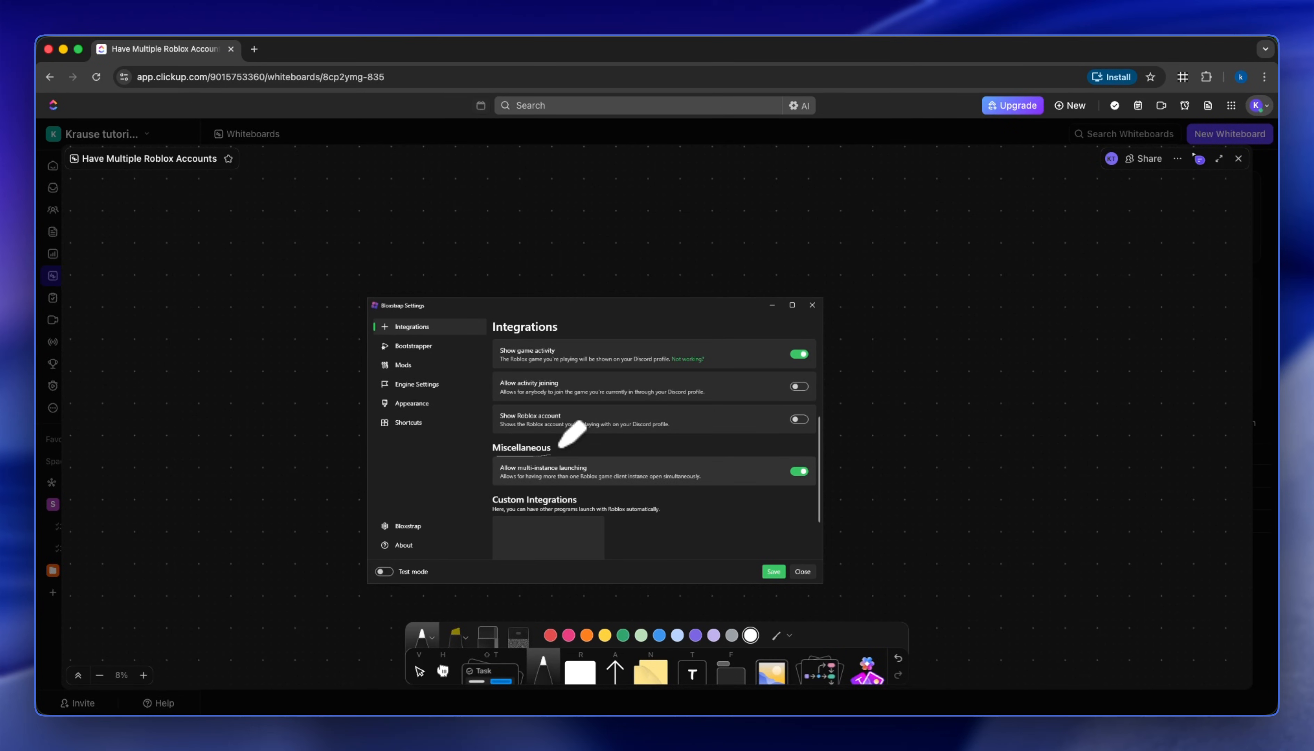
mouse_move(597, 450)
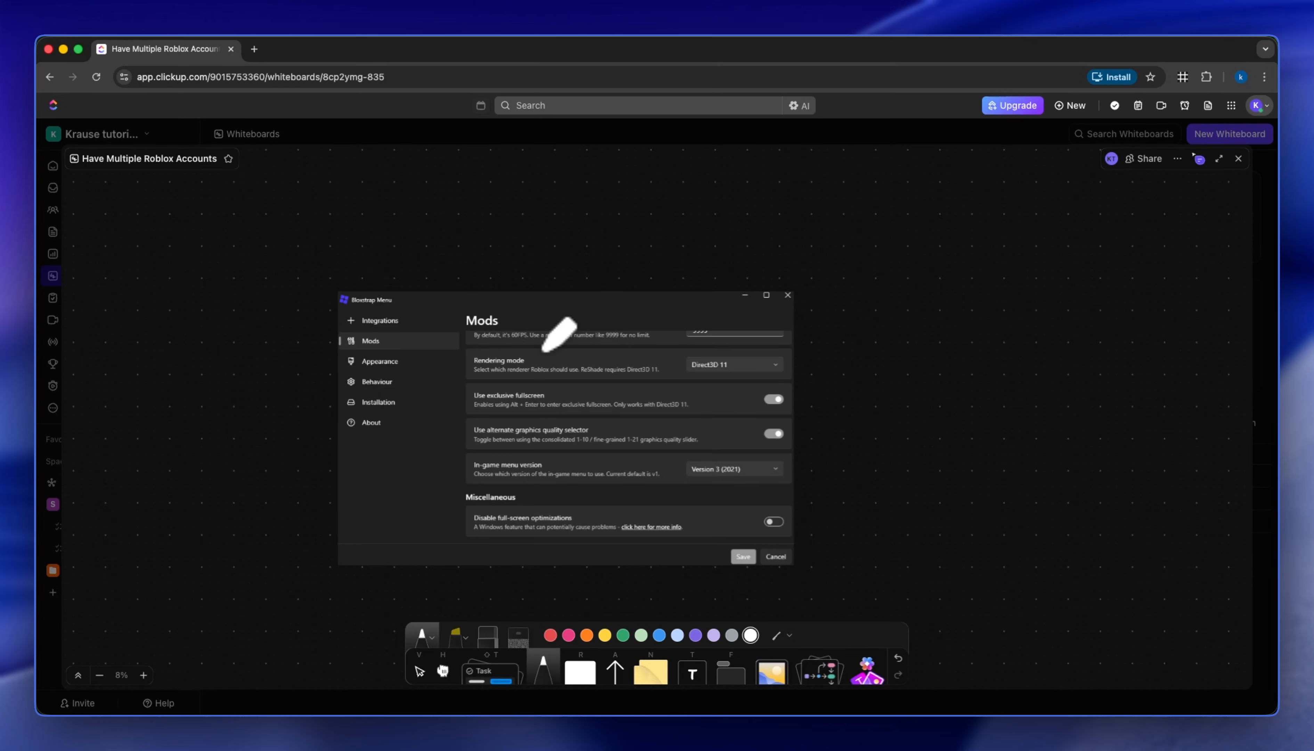
mouse_move(587, 319)
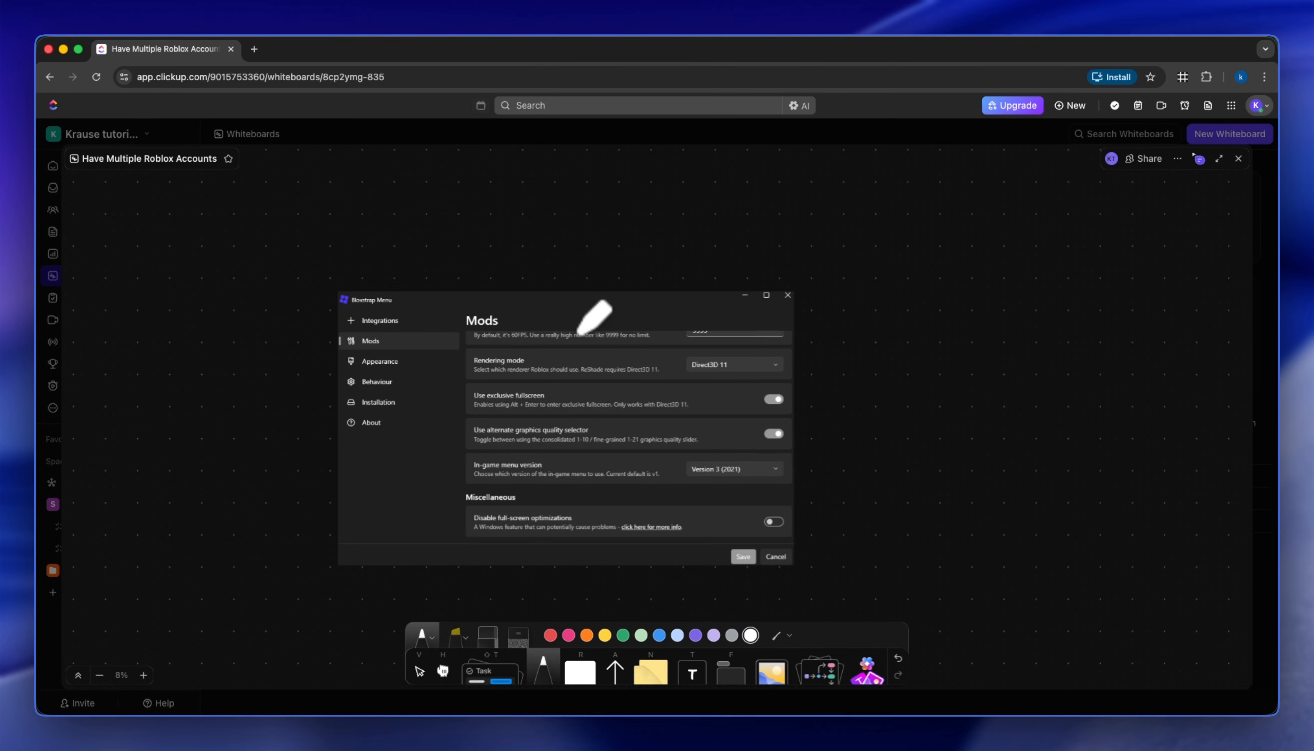
mouse_move(532, 368)
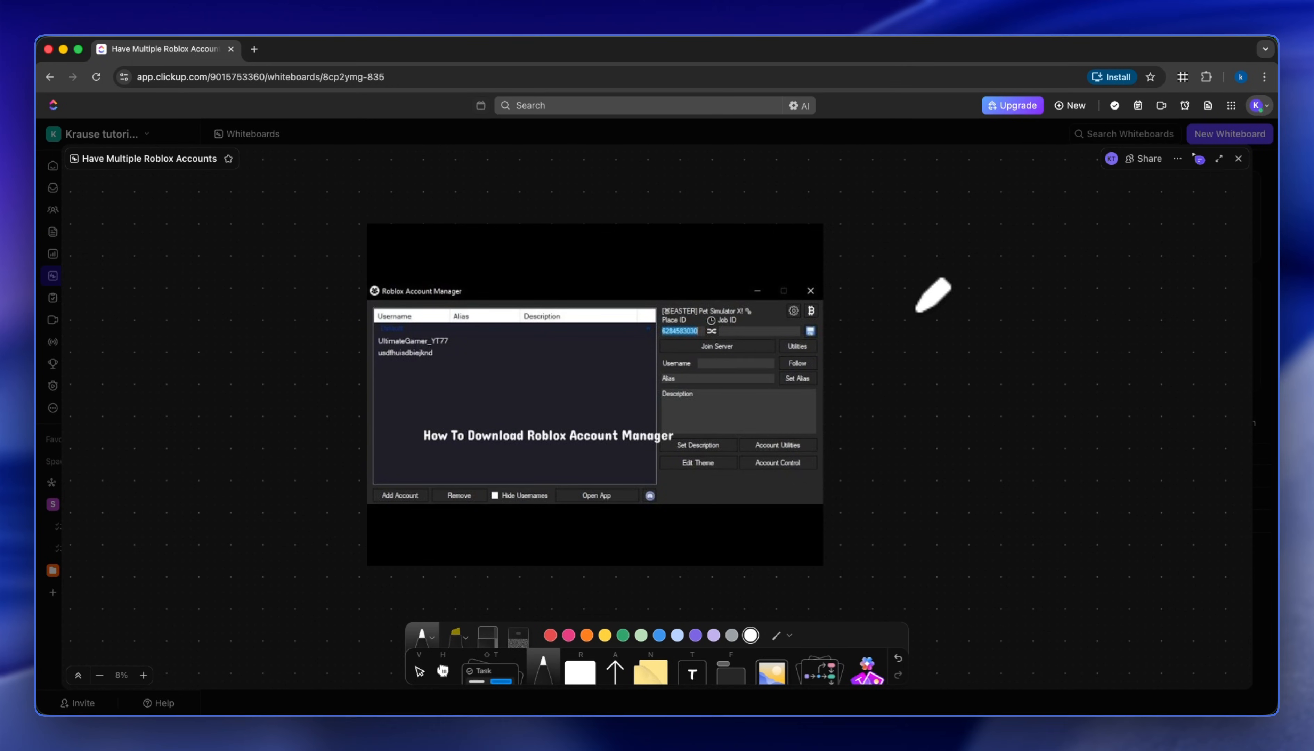
mouse_move(997, 251)
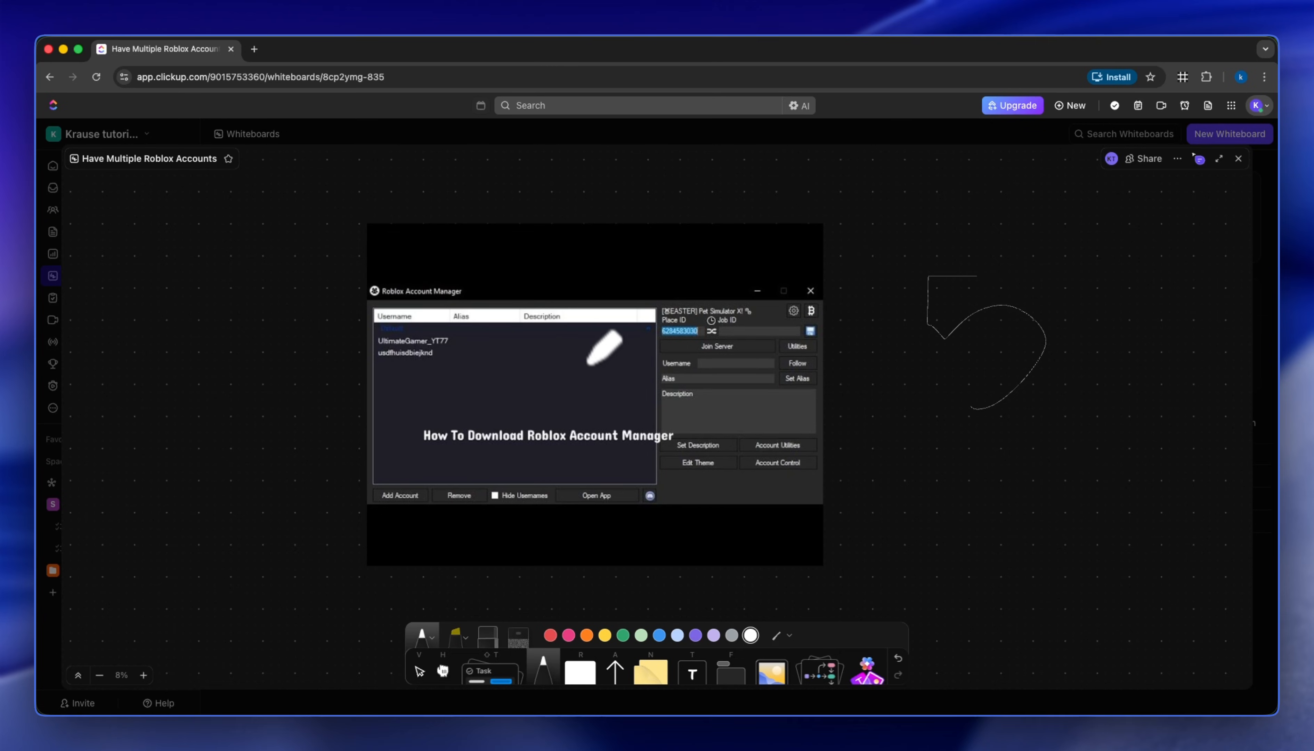
mouse_move(428, 275)
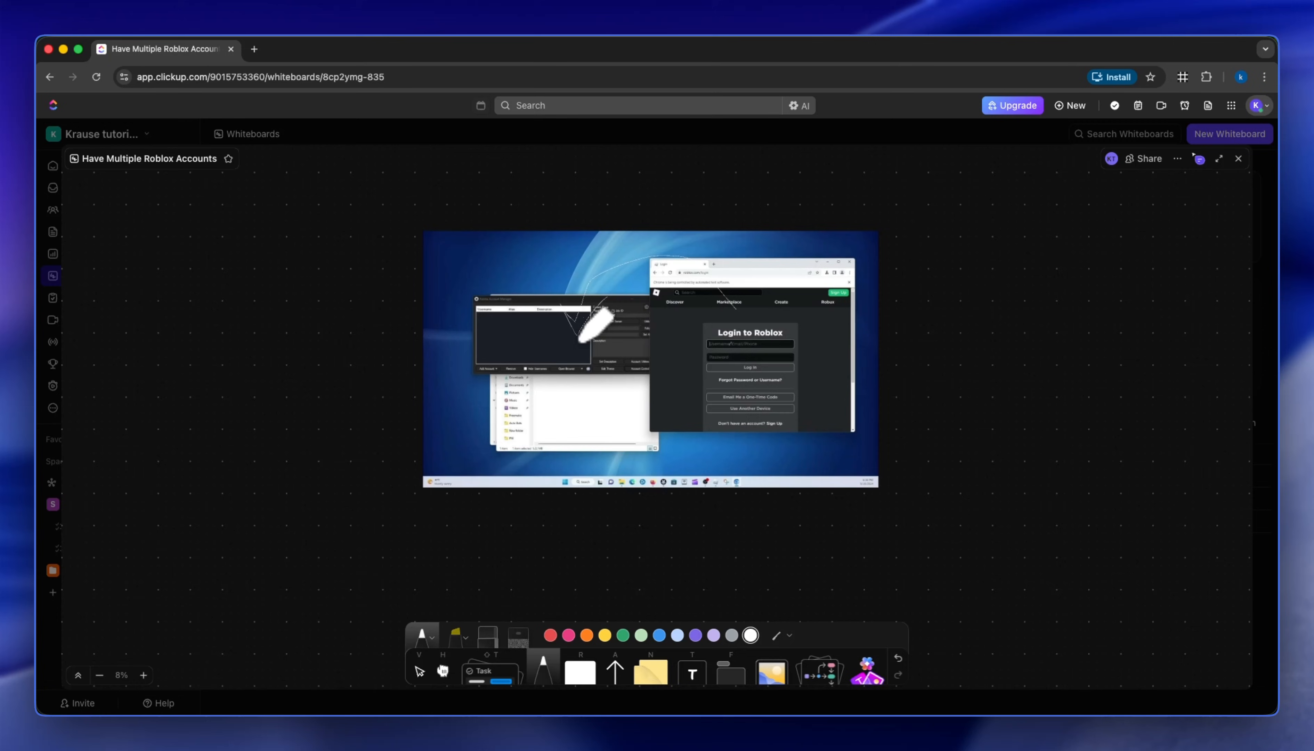
mouse_move(587, 327)
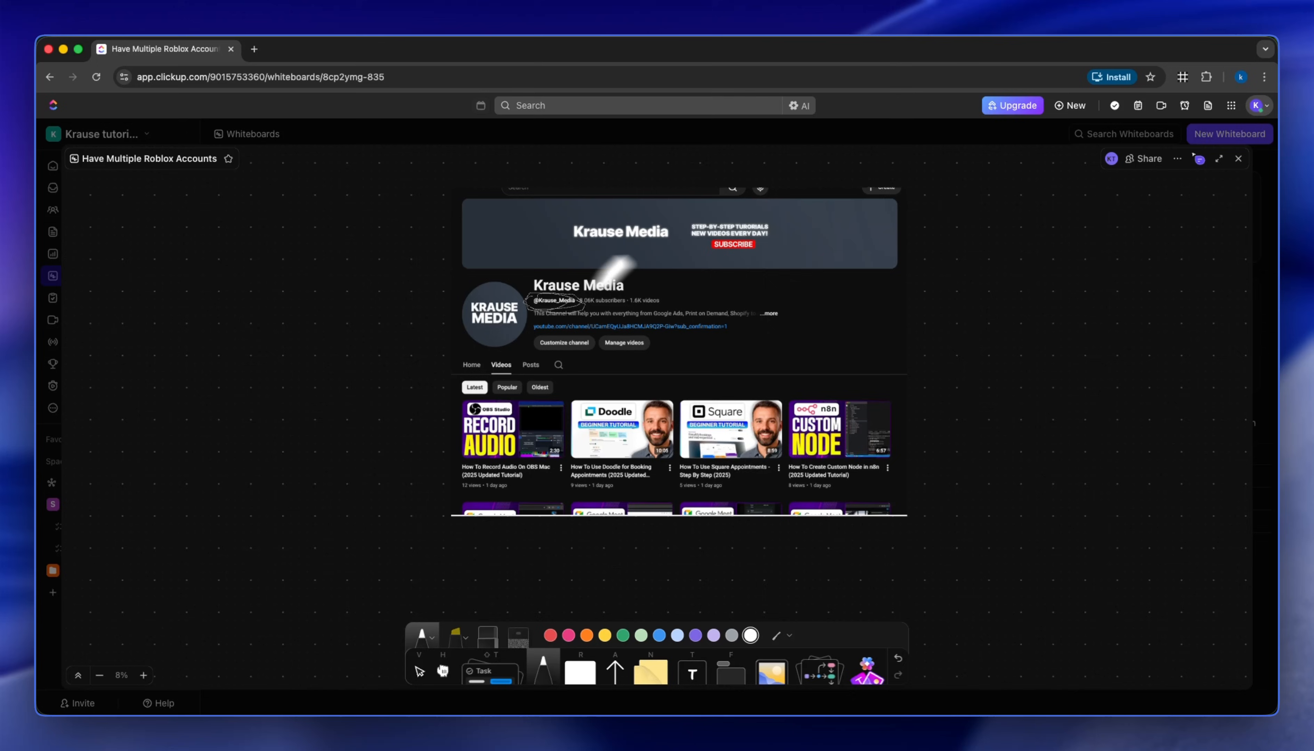
Step: Sketch a white freehand loop to the right of the Krause Media channel screenshot
left_click_drag(612, 264, 984, 360)
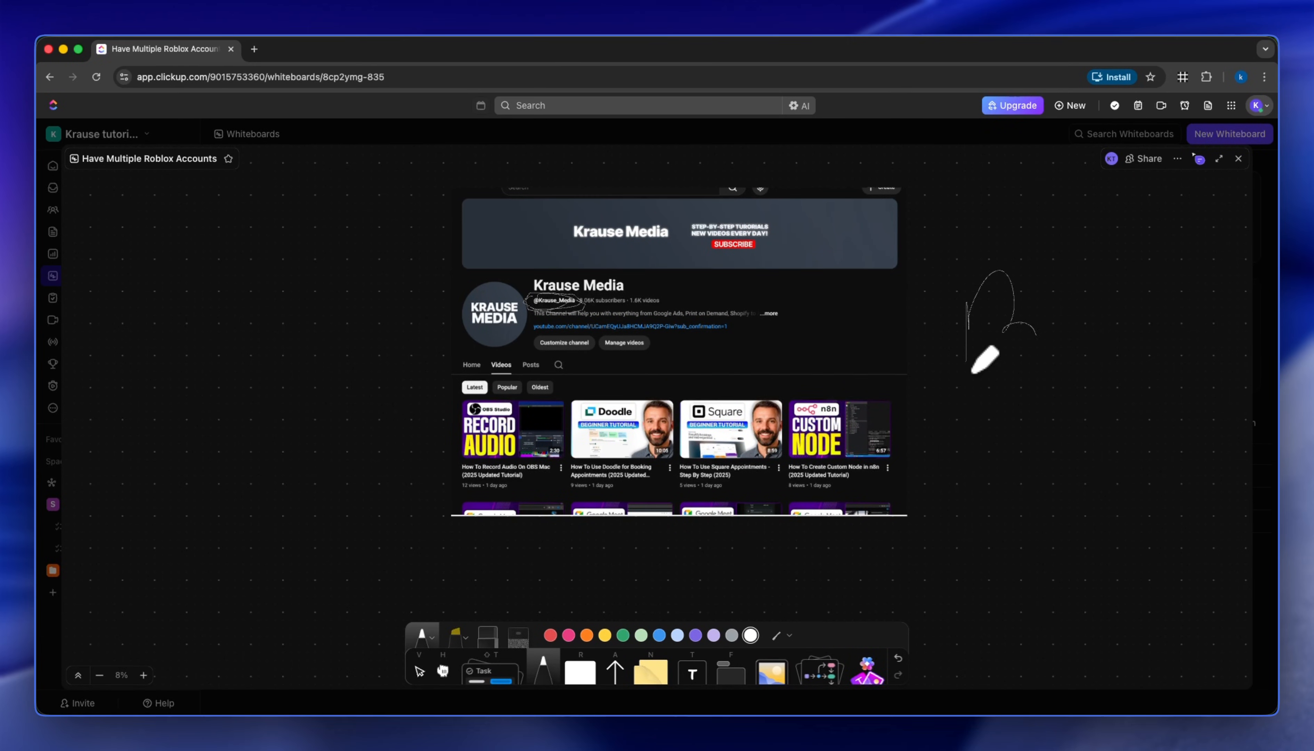